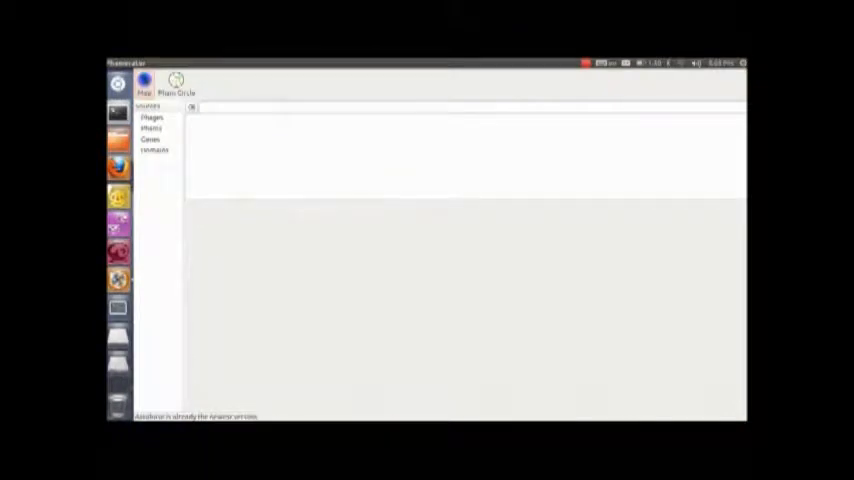
Open the Pham Circle diagram for Pham 19, showing its gene members around an arc
{"action": "left_click", "coordinate": [150, 127]}
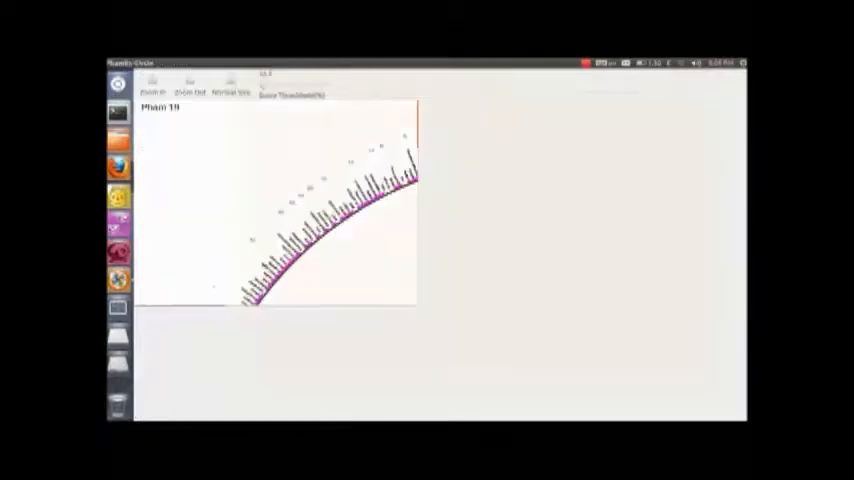
Zoom in twice until gene names and cluster labels like K1, L2, M are legible
{"action": "left_click", "coordinate": [152, 83]}
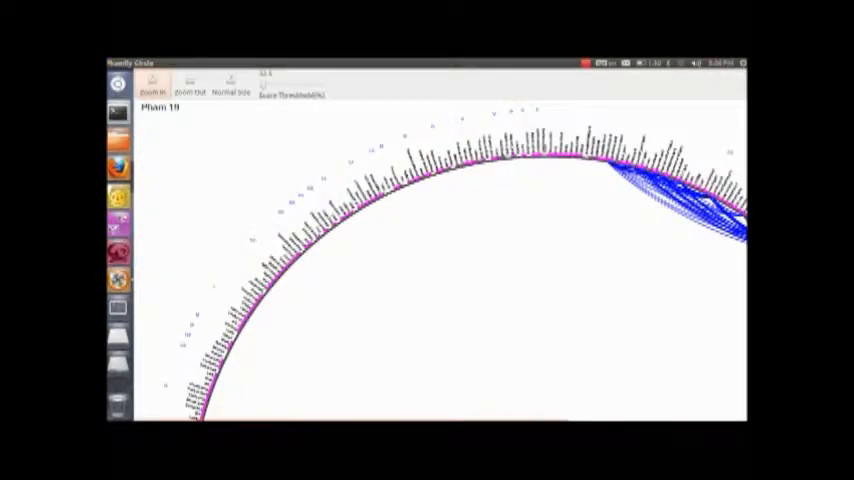
{"action": "left_click", "coordinate": [151, 84]}
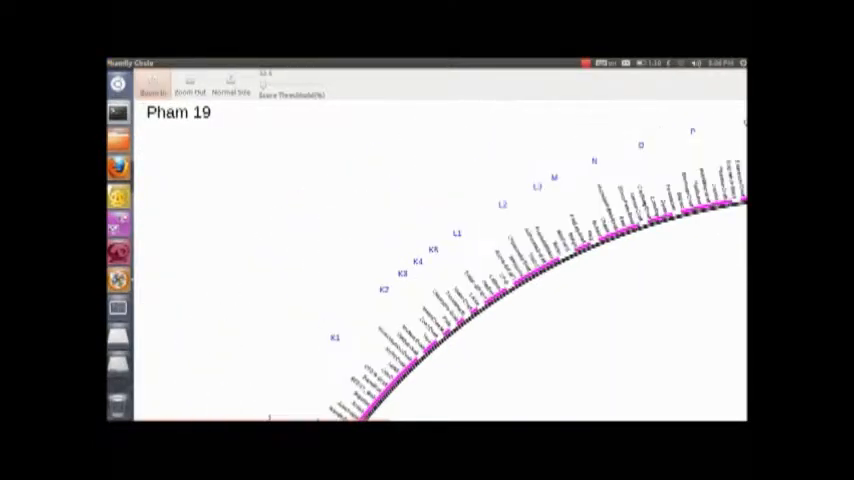